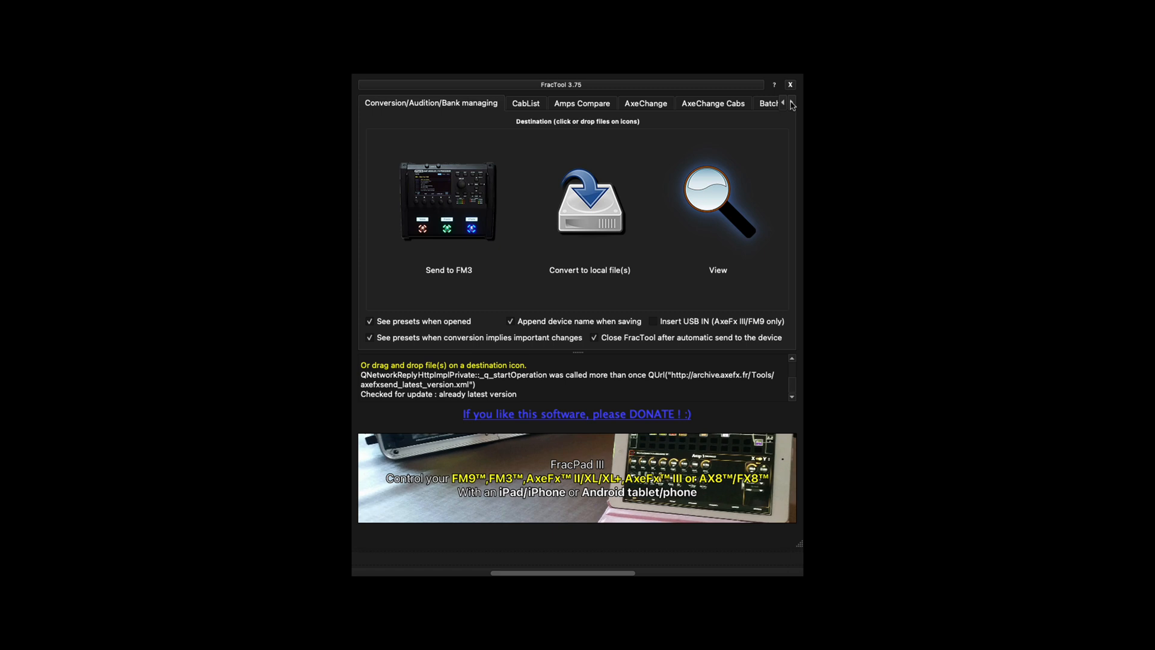
Step: Open FracTool's batch setter and pick Amp 1 as the block to change
{"action": "left_click", "coordinate": [792, 102]}
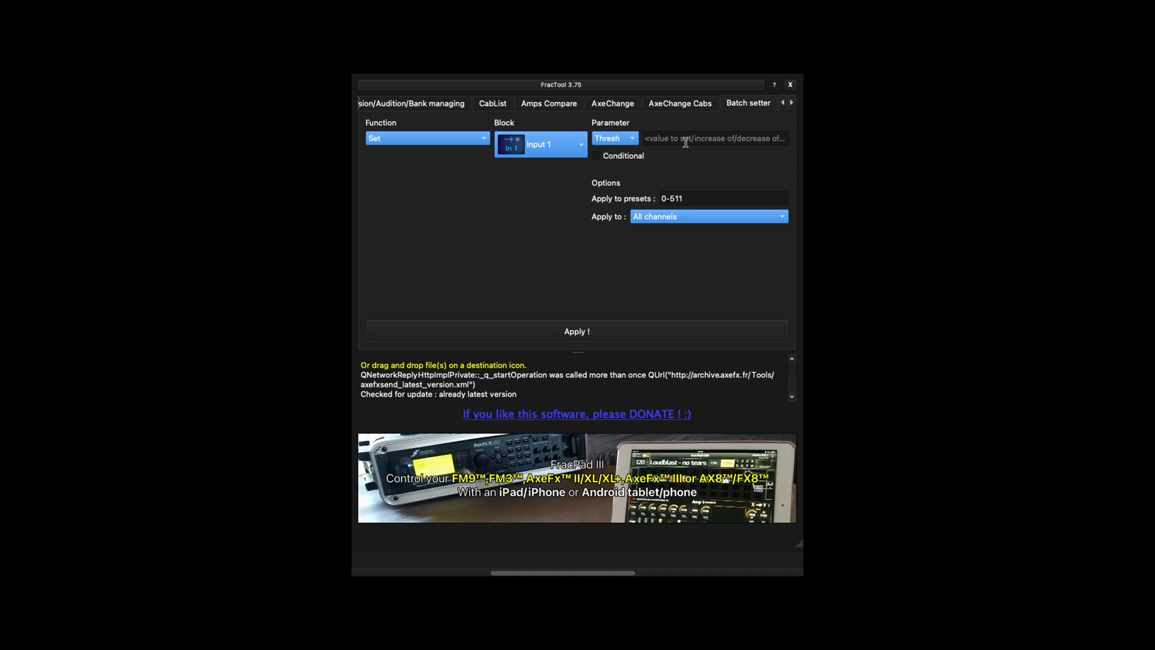
{"action": "mouse_move", "coordinate": [641, 199]}
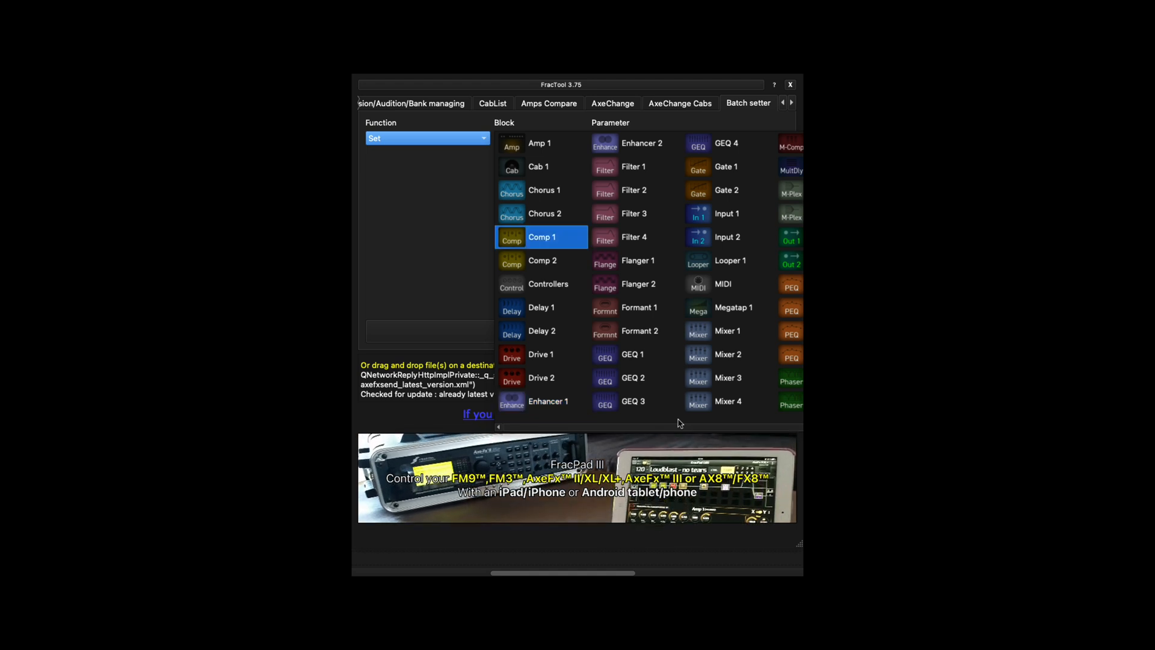
{"action": "left_click", "coordinate": [539, 144]}
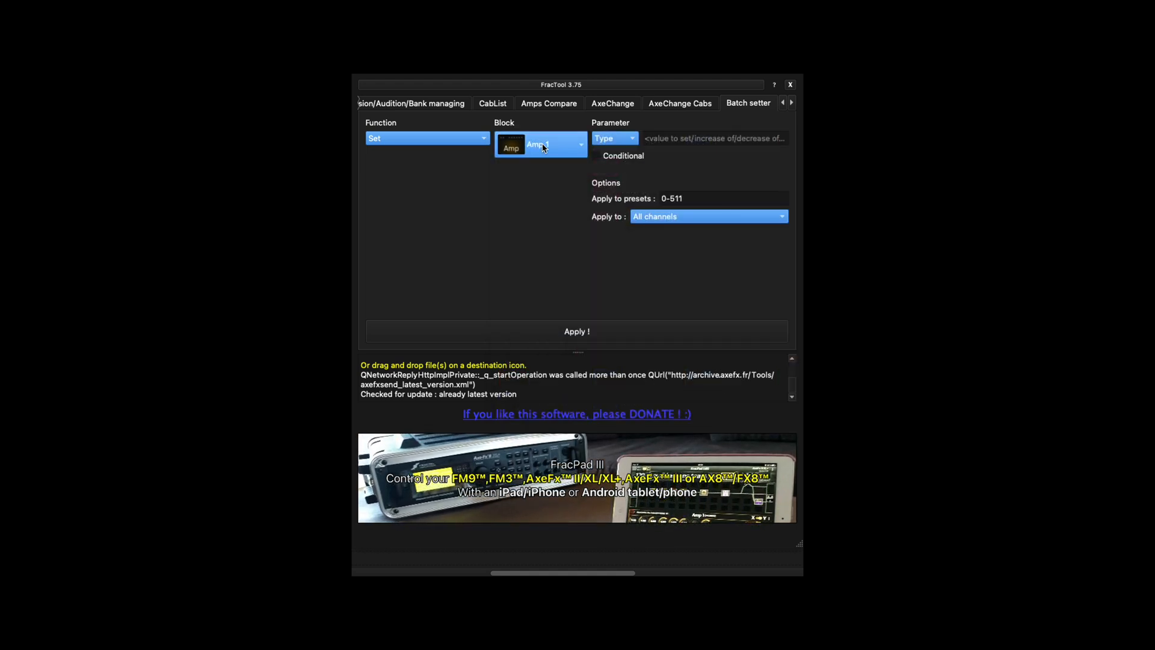
{"action": "left_click", "coordinate": [614, 138]}
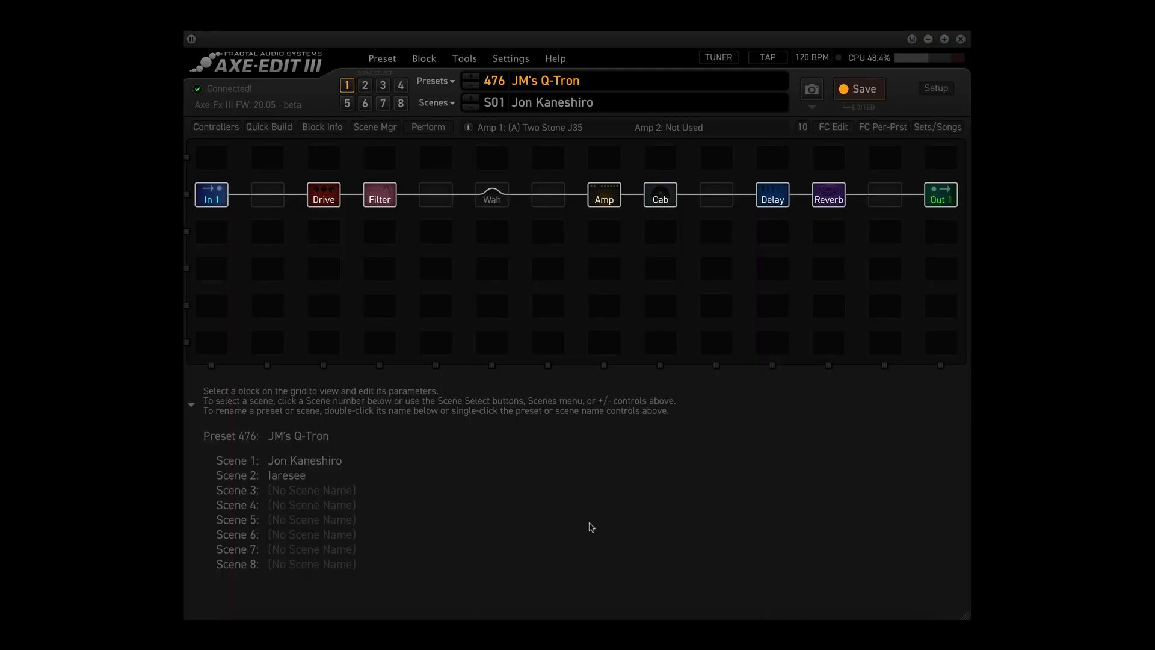
{"action": "mouse_move", "coordinate": [590, 527]}
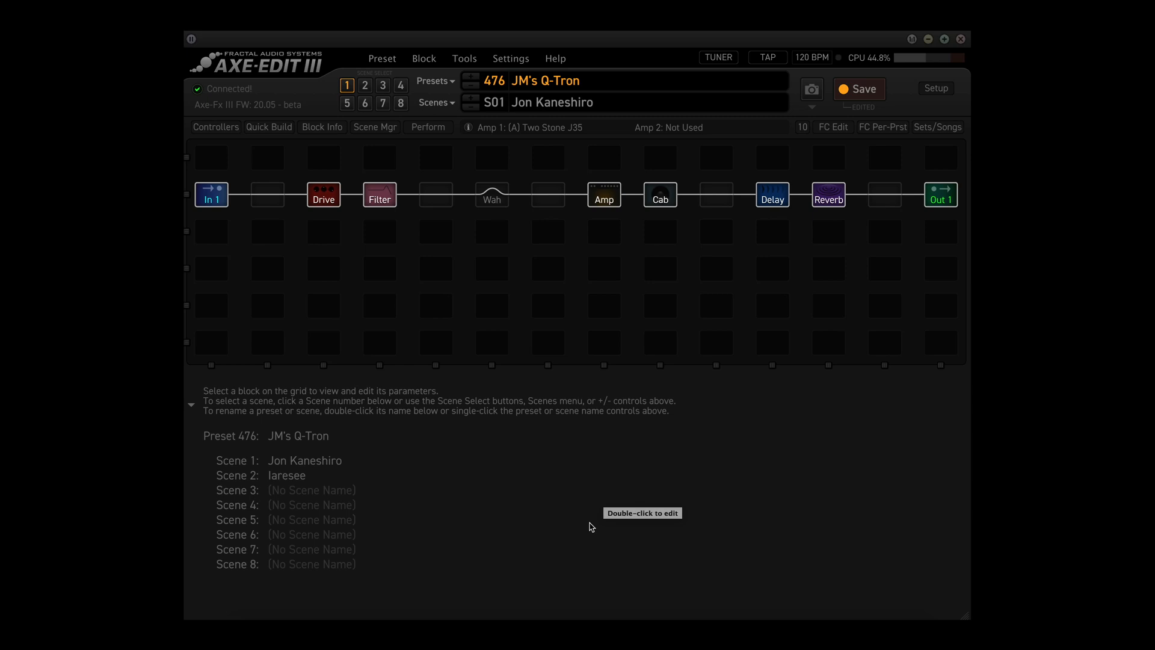
{"action": "mouse_move", "coordinate": [595, 531]}
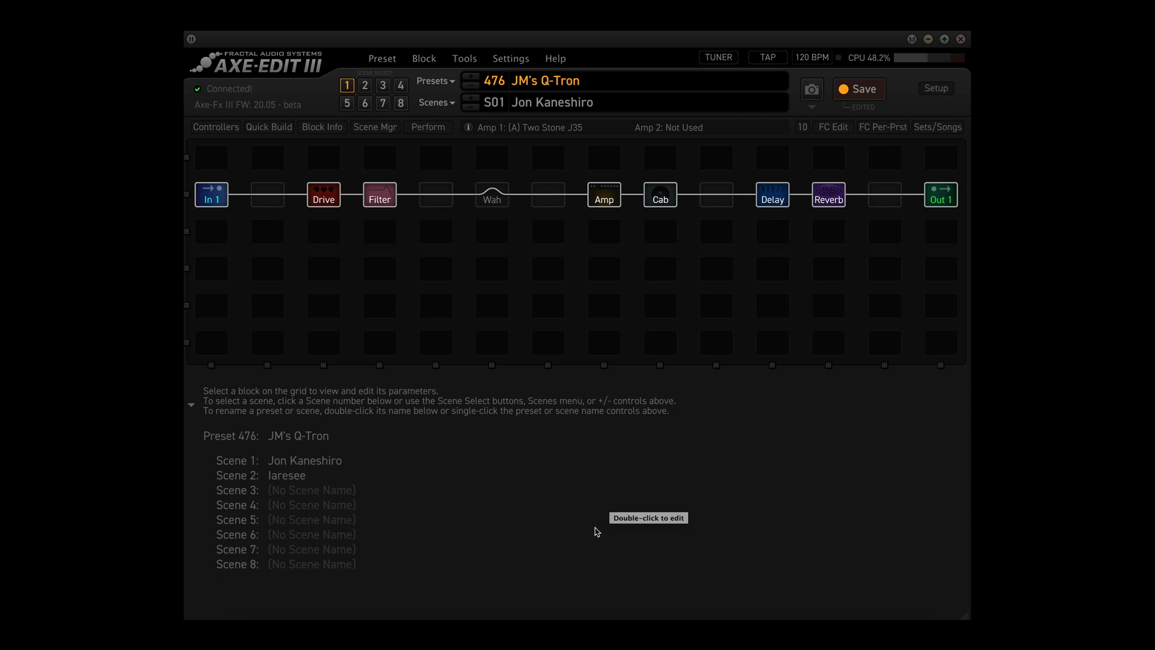
{"action": "mouse_move", "coordinate": [958, 393]}
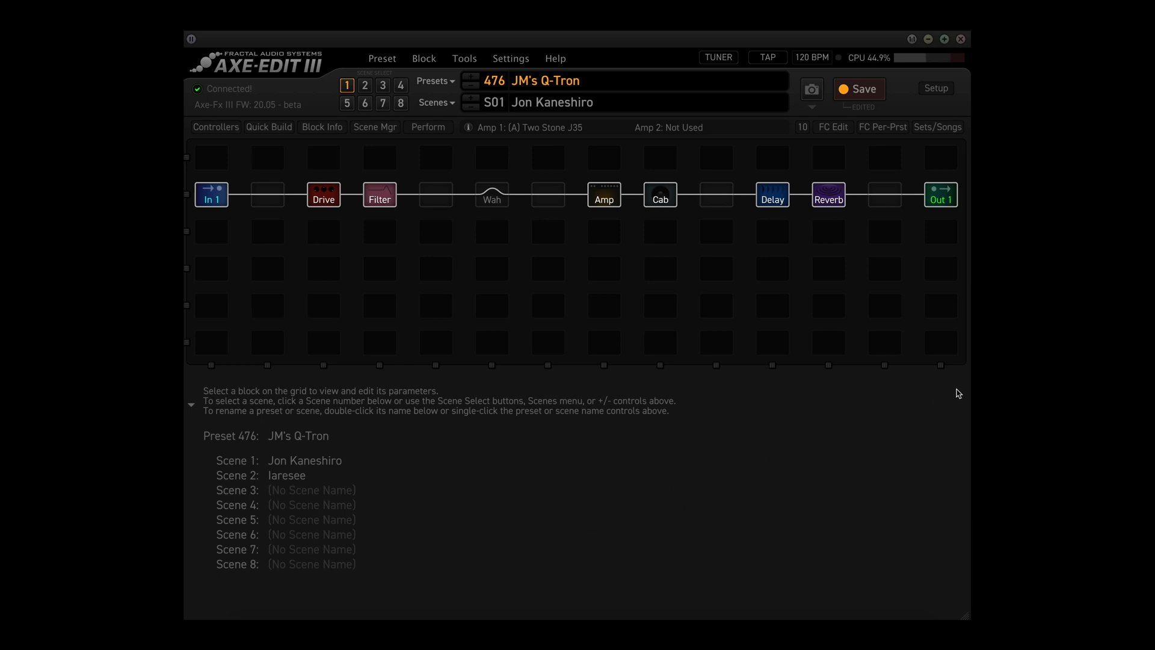
{"action": "mouse_move", "coordinate": [636, 259]}
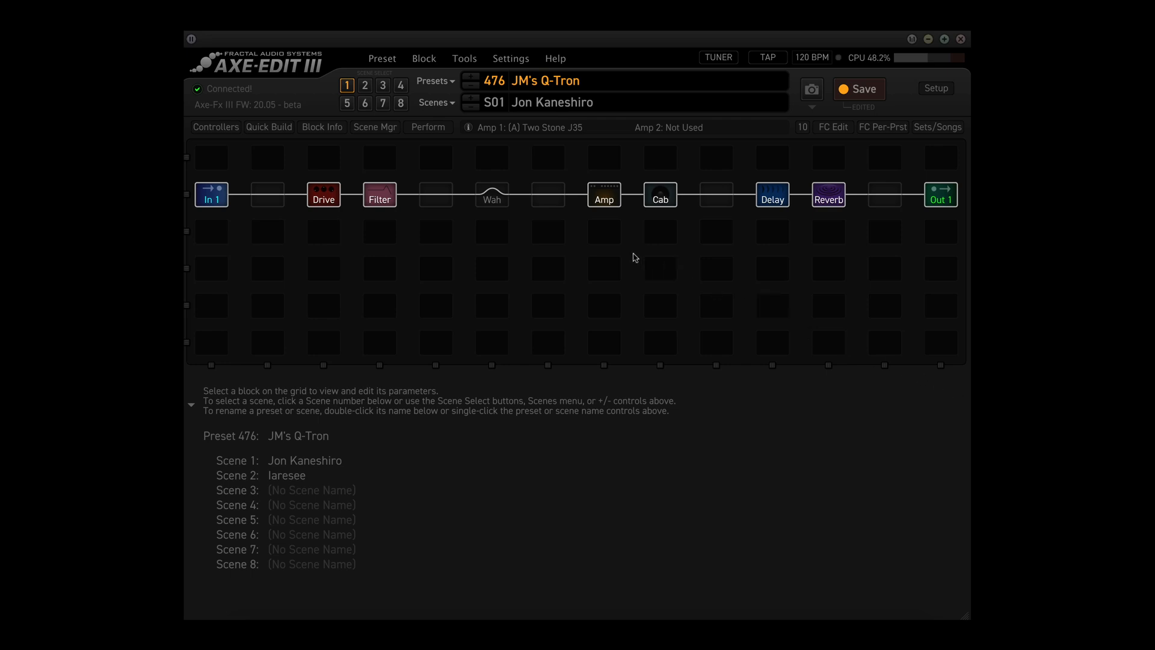
Step: Raise preset 476's Amp 1 Speaker Drive from 0.00 to 2.00
{"action": "left_click", "coordinate": [604, 196]}
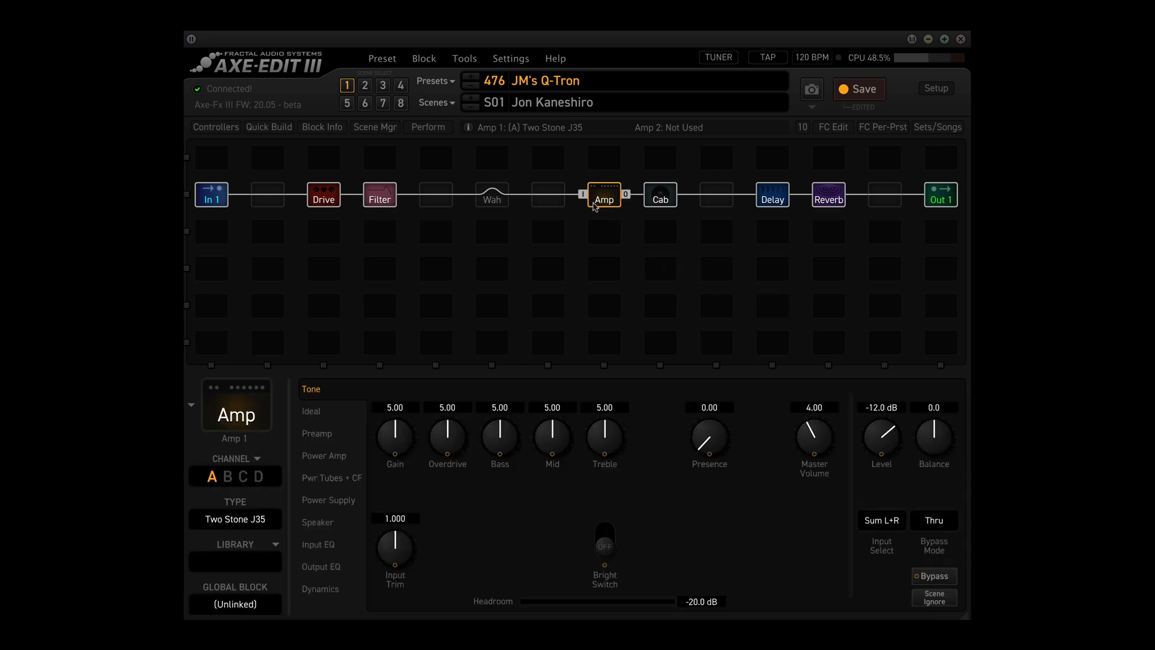
{"action": "left_click", "coordinate": [317, 522]}
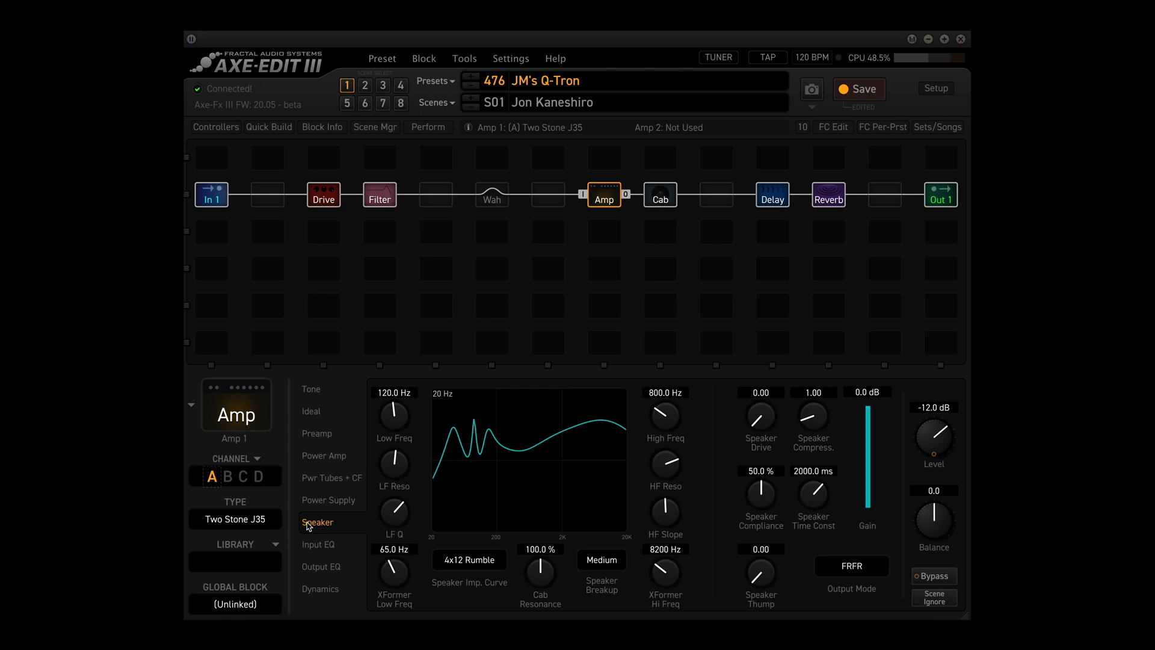
{"action": "left_click", "coordinate": [762, 417]}
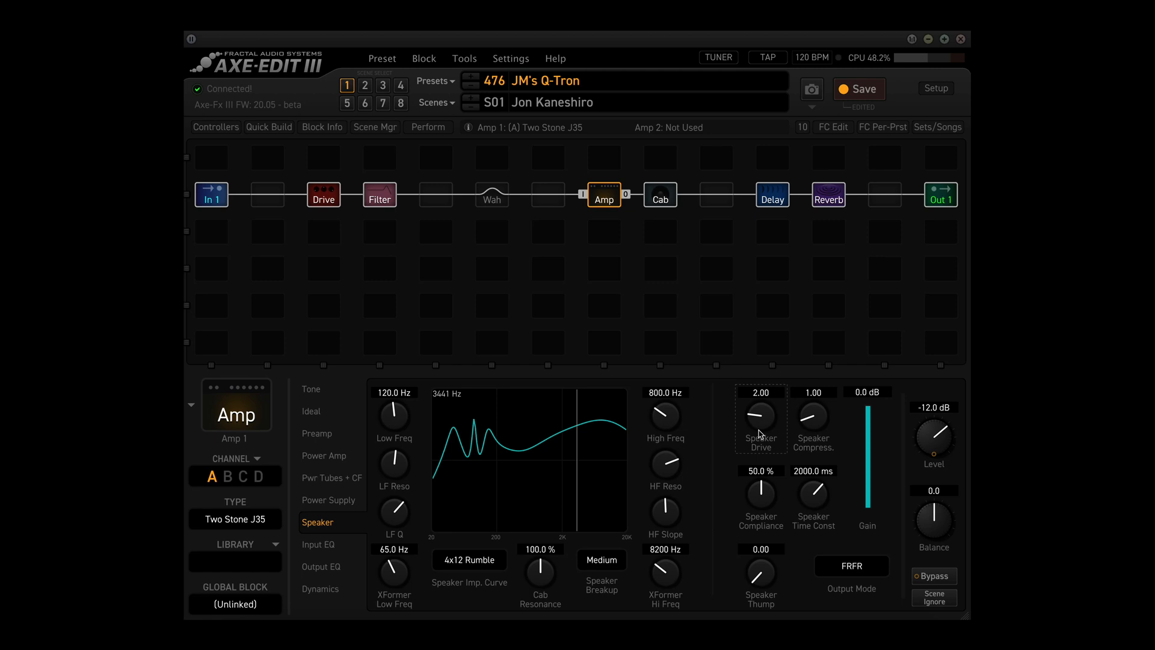
Step: Bring up the Speaker Drive context menu showing Set in Multiple Presets
{"action": "right_click", "coordinate": [761, 413]}
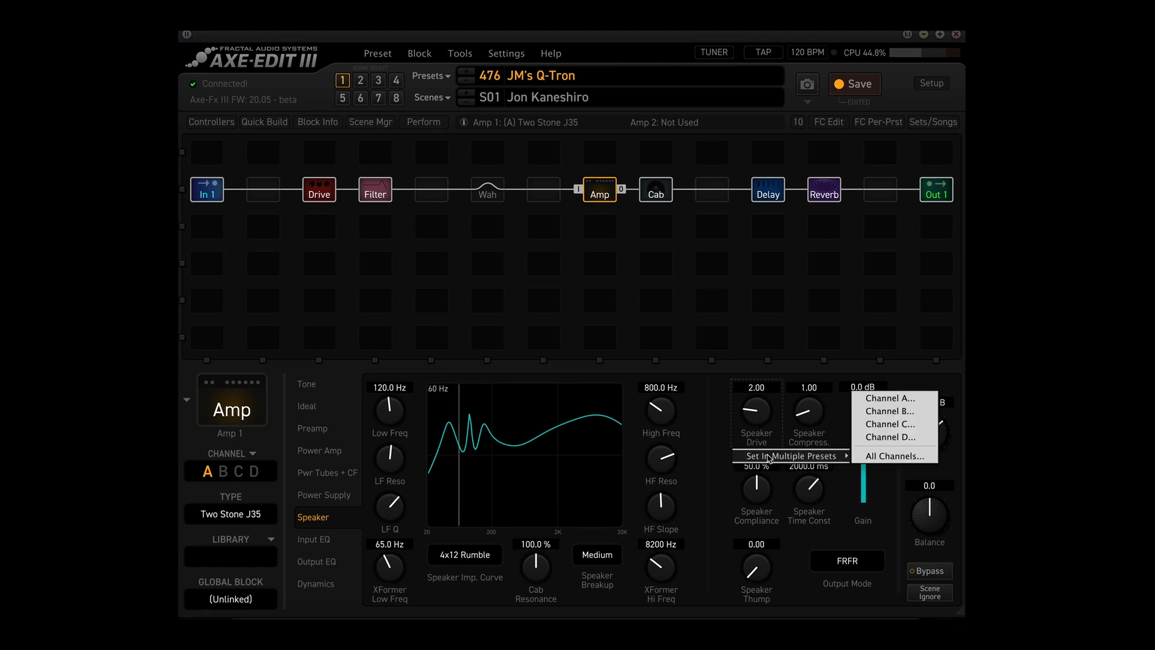
{"action": "mouse_move", "coordinate": [847, 463]}
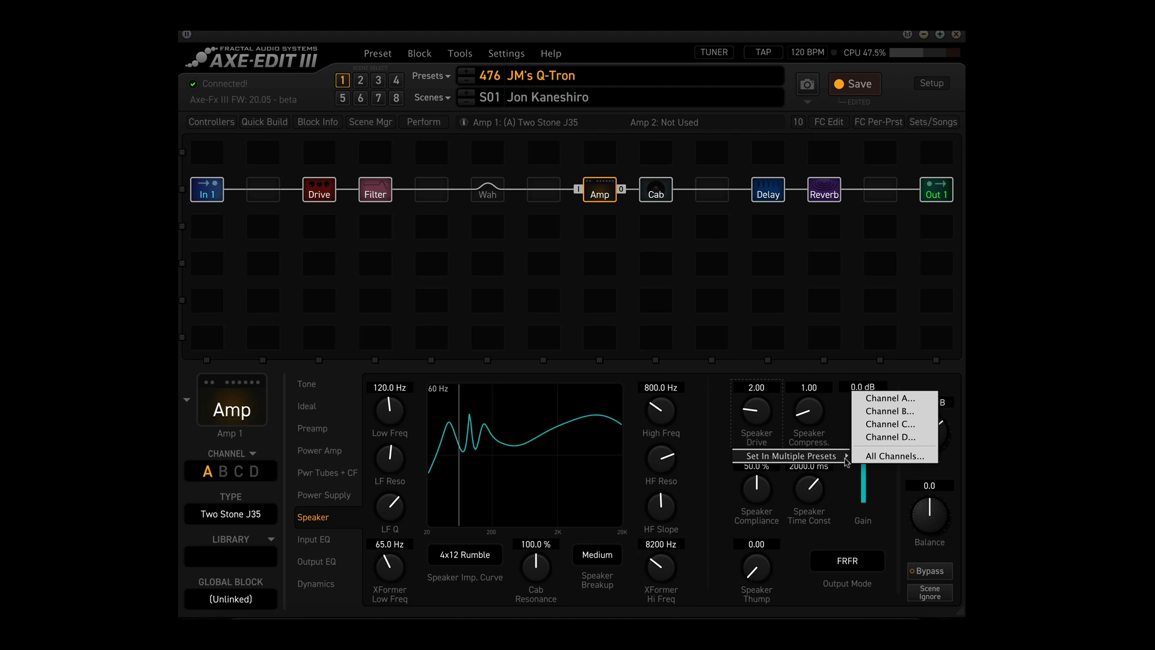
{"action": "mouse_move", "coordinate": [891, 398]}
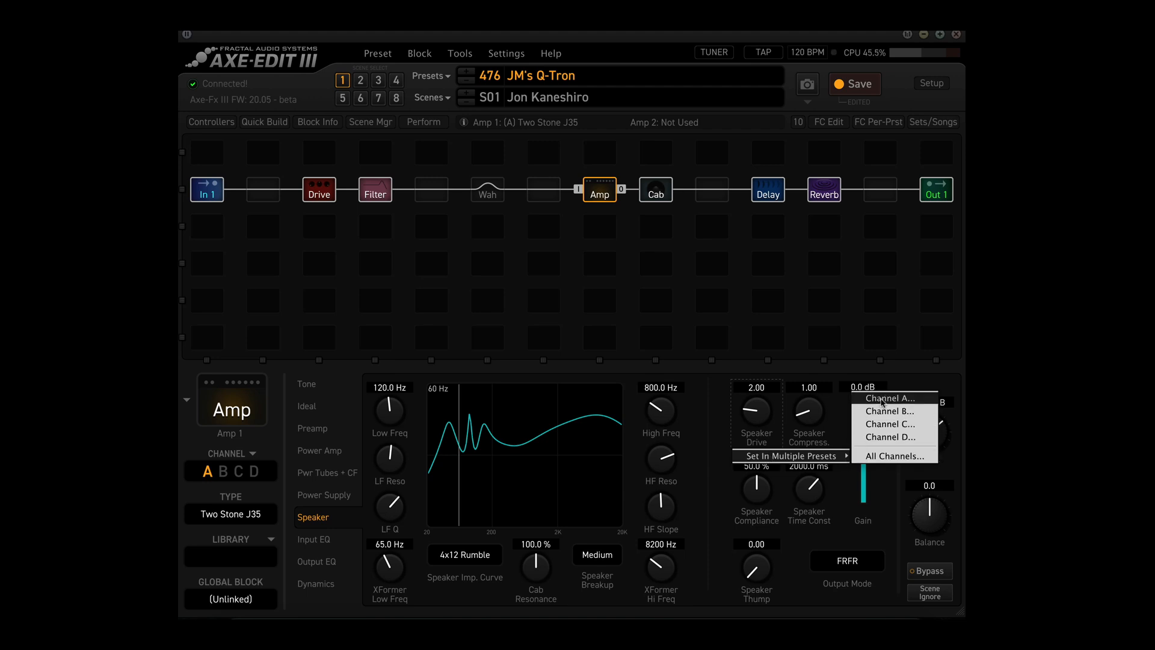
{"action": "mouse_move", "coordinate": [890, 411]}
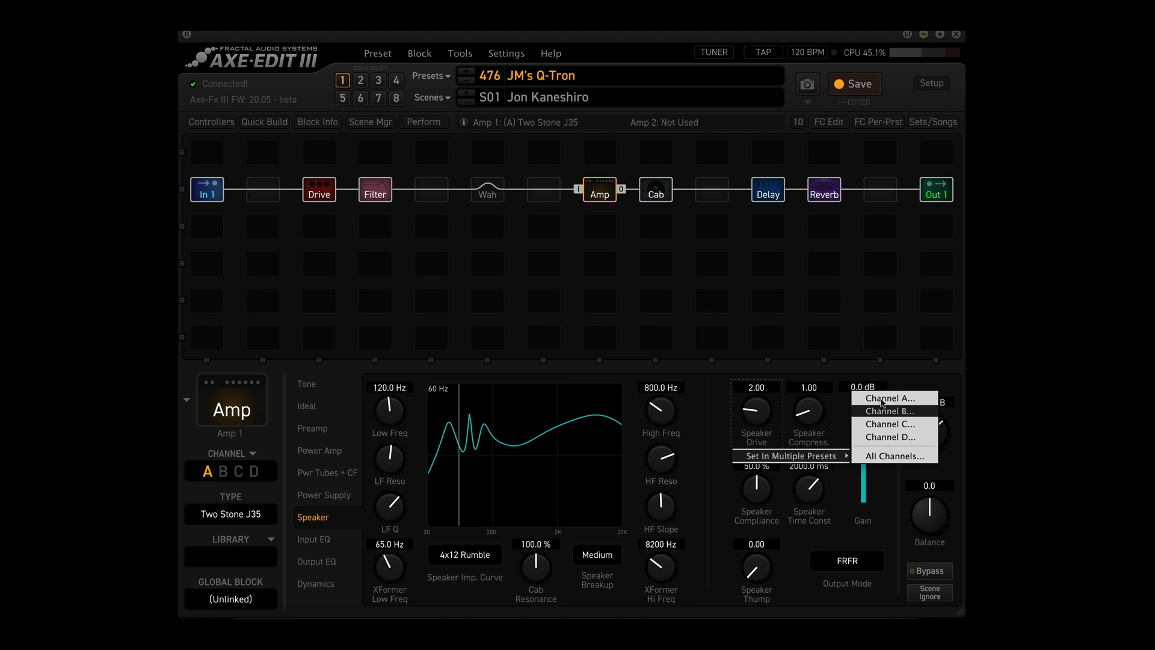
{"action": "mouse_move", "coordinate": [875, 458]}
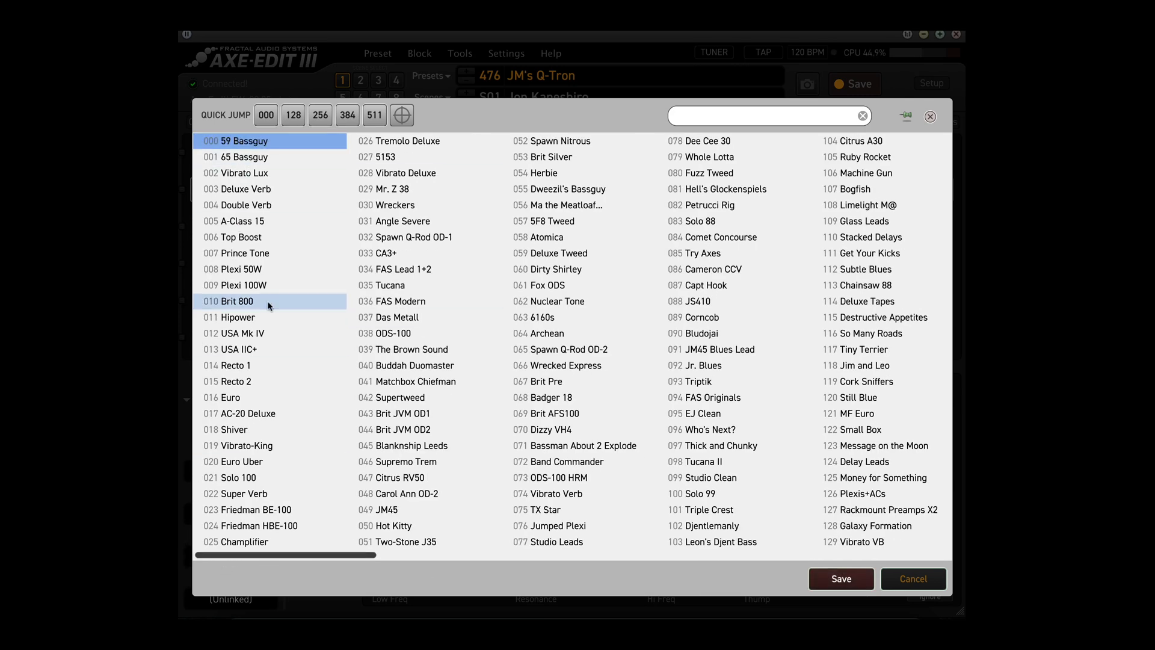
Step: Select presets 014 through 025 and save Speaker Drive 2.00 to them
{"action": "left_click", "coordinate": [269, 366]}
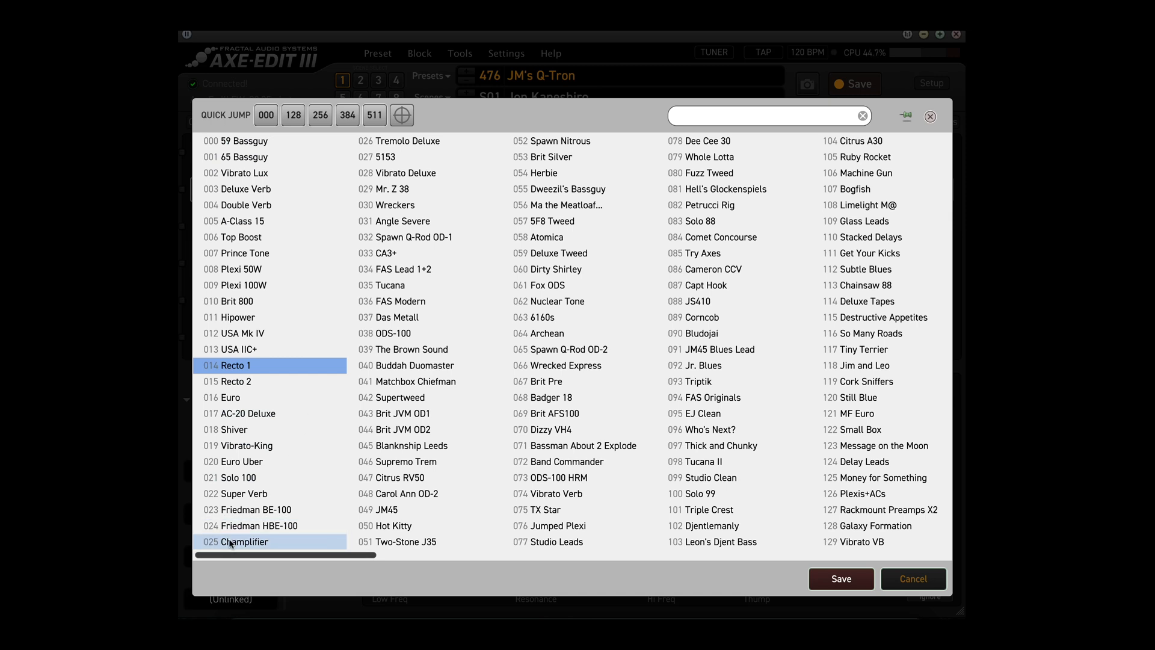
{"action": "left_click", "coordinate": [840, 578]}
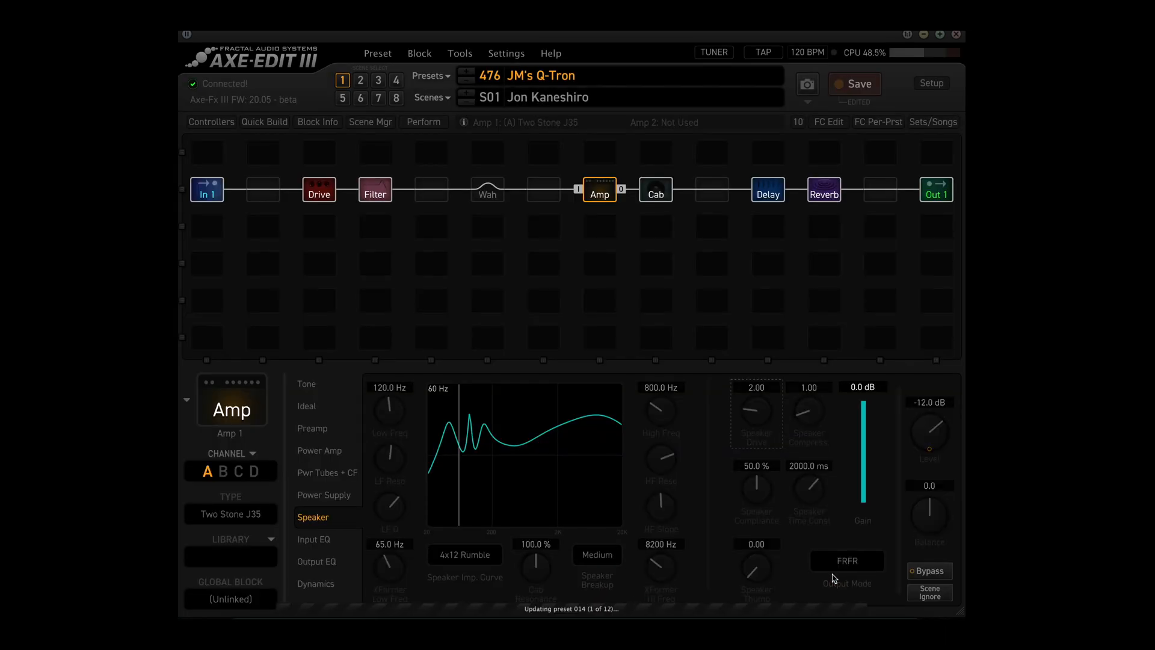